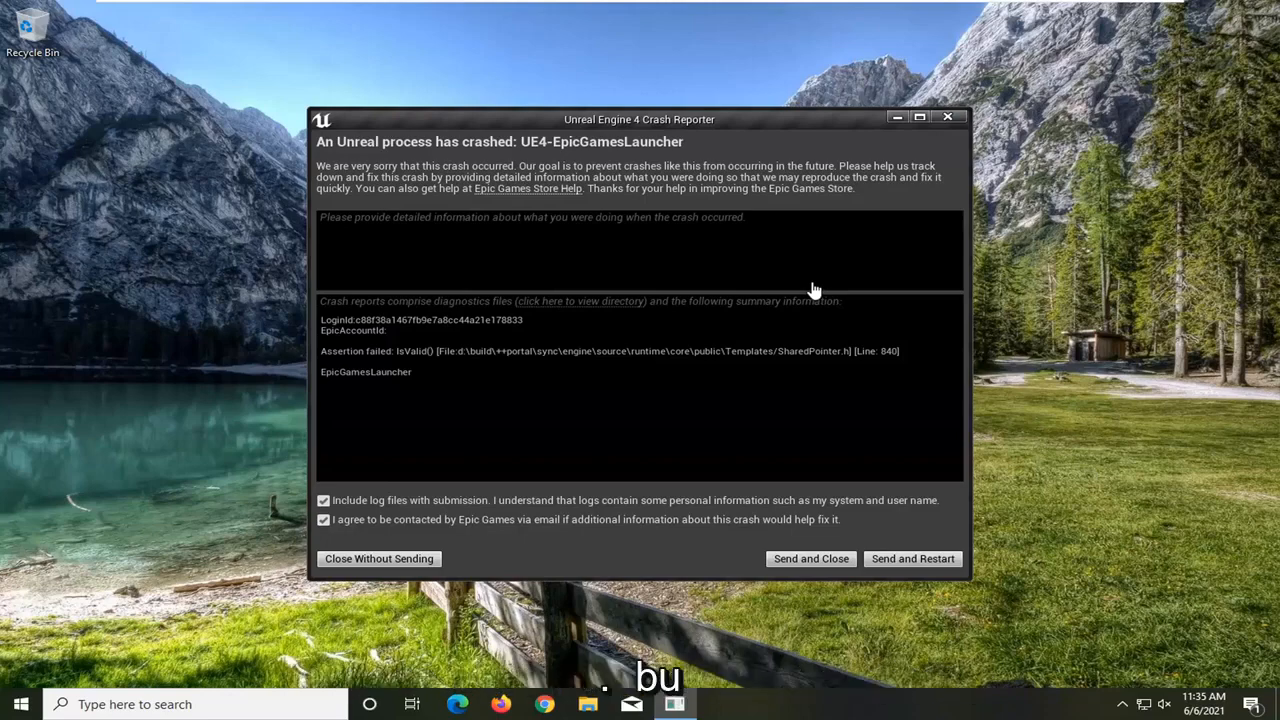
{"action": "mouse_move", "coordinate": [793, 152]}
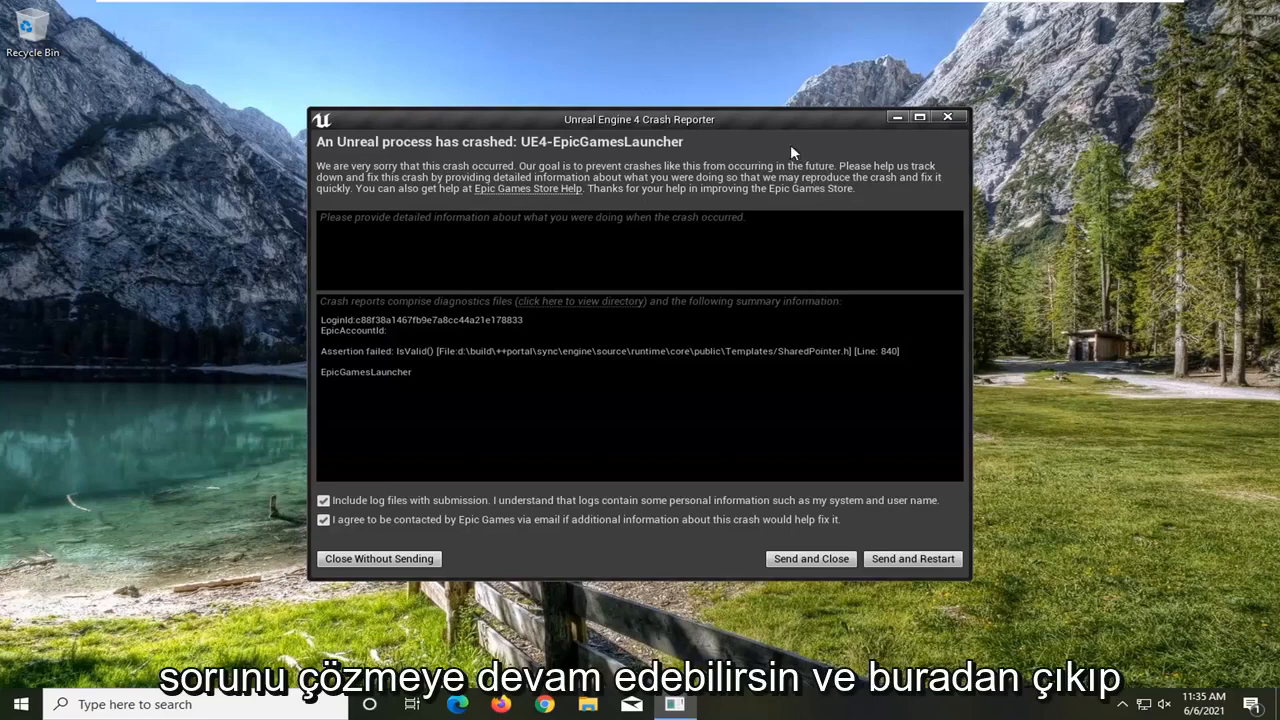
- Close the Unreal Engine 4 Crash Reporter window for the Epic Games Launcher crash
{"action": "left_click", "coordinate": [378, 558]}
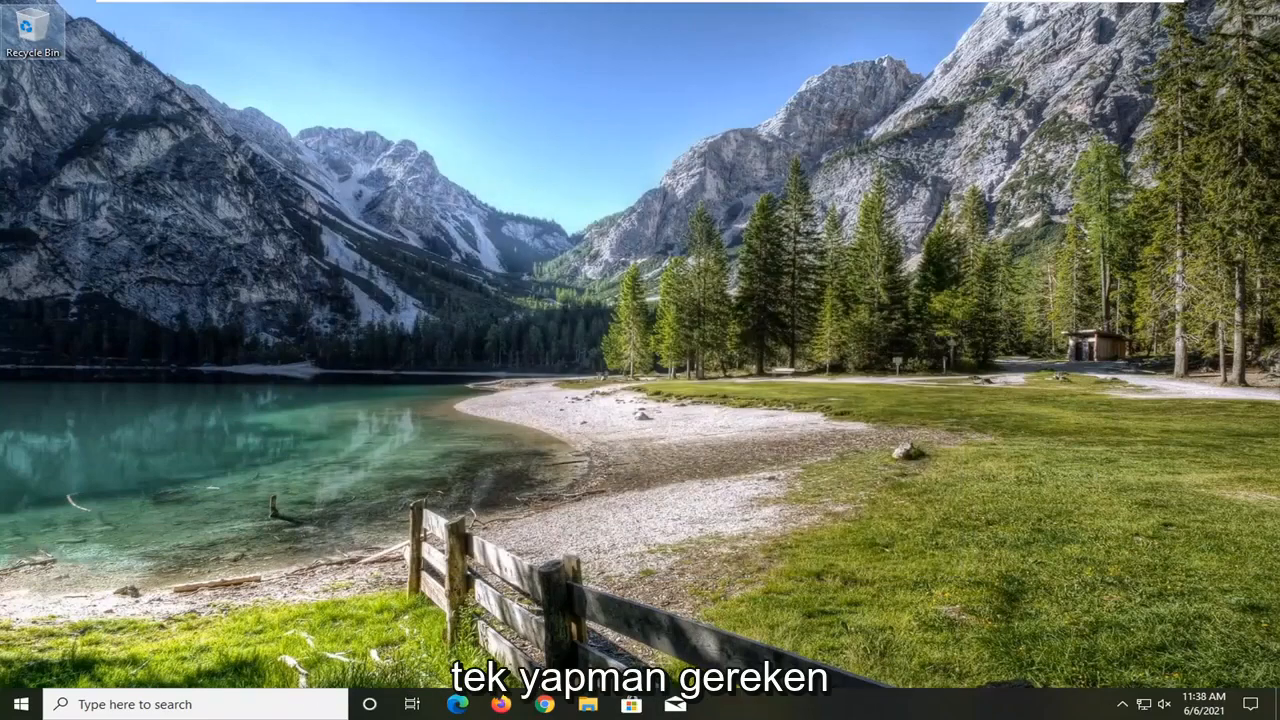
- Search 'ep' to launch Epic Games Launcher and open Settings from the sign-in screen's gear icon
{"action": "type", "text": "ep"}
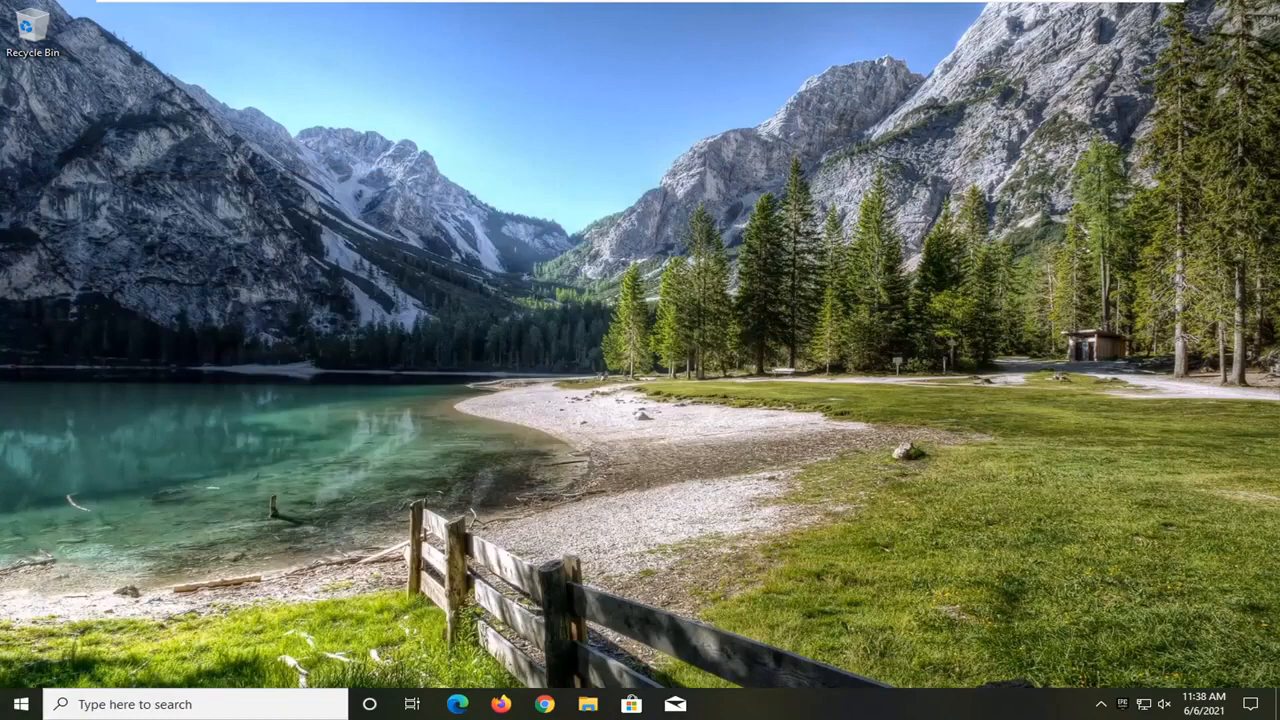
{"action": "left_click", "coordinate": [718, 704]}
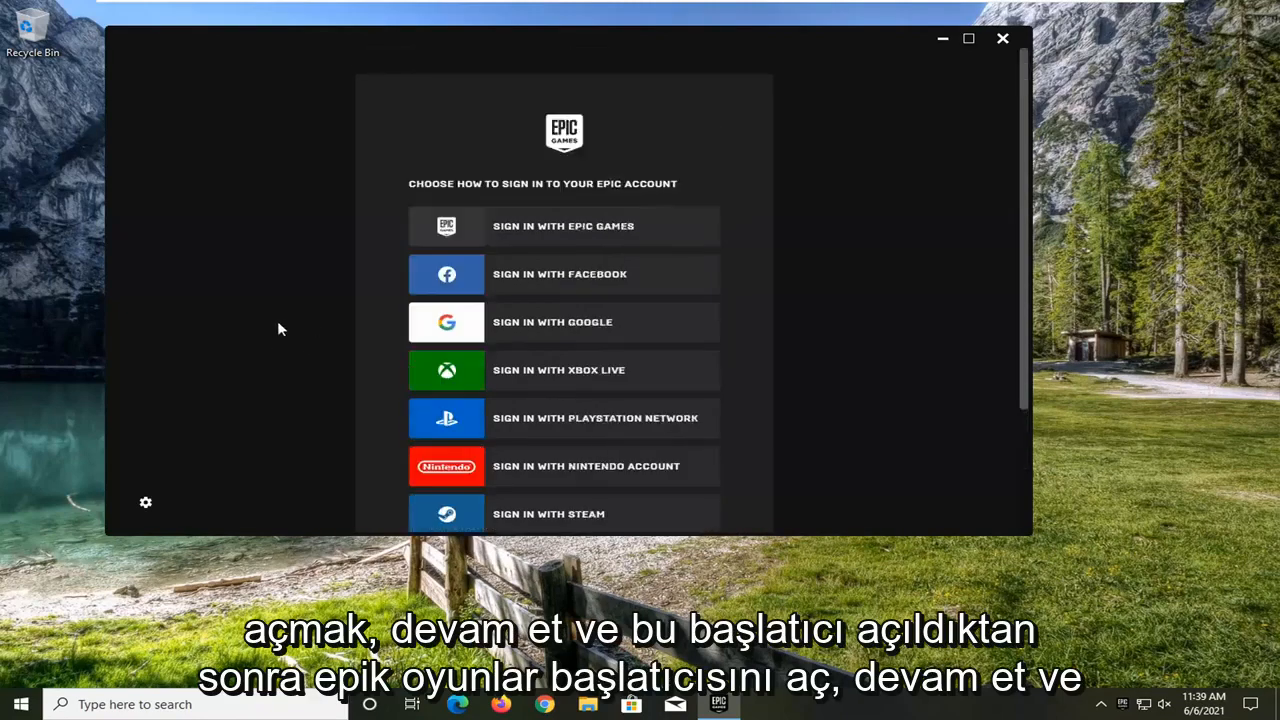
{"action": "scroll", "scroll_direction": "down", "scroll_amount": 3}
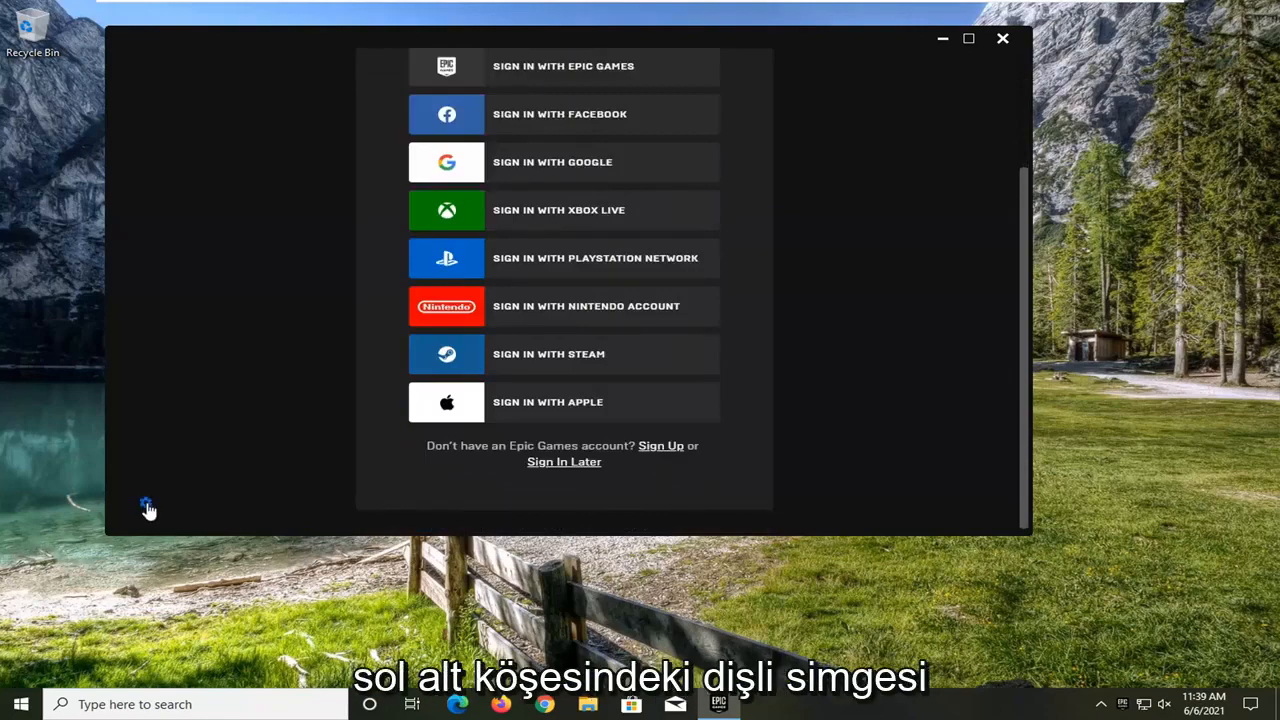
{"action": "left_click", "coordinate": [147, 505]}
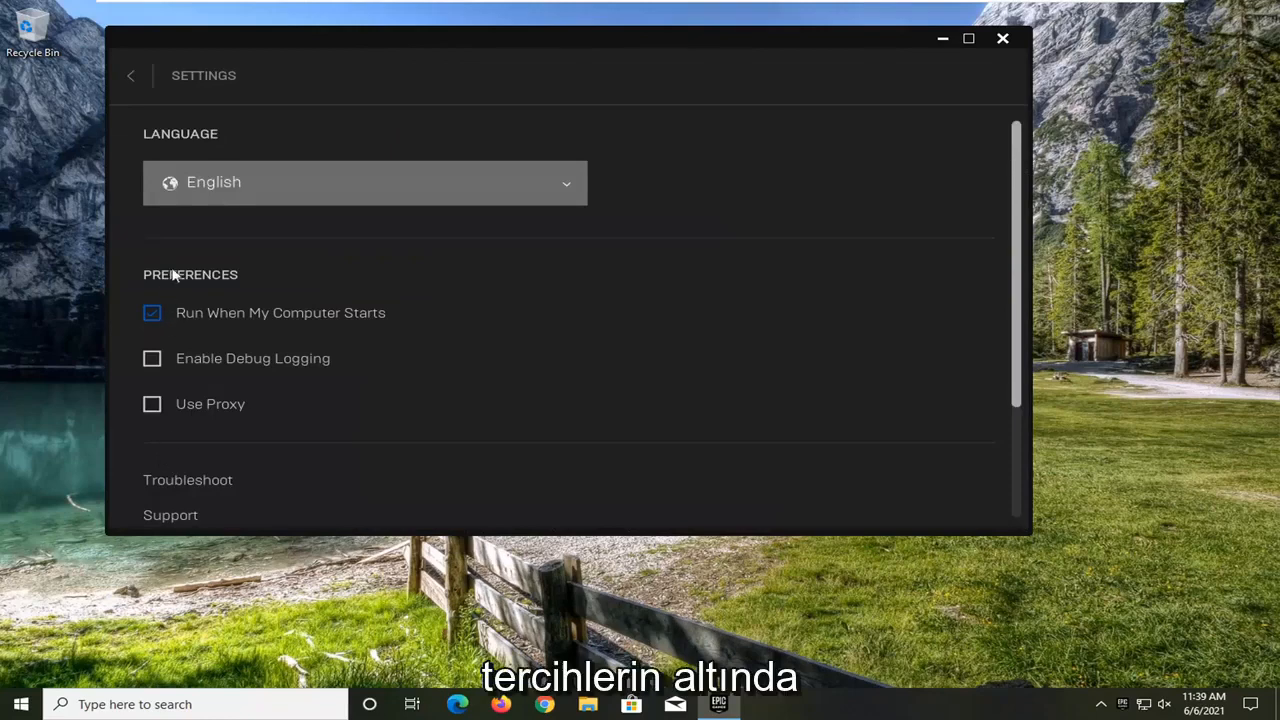
- Uncheck 'Run When My Computer Starts' under Preferences in the launcher Settings
{"action": "left_click", "coordinate": [152, 312]}
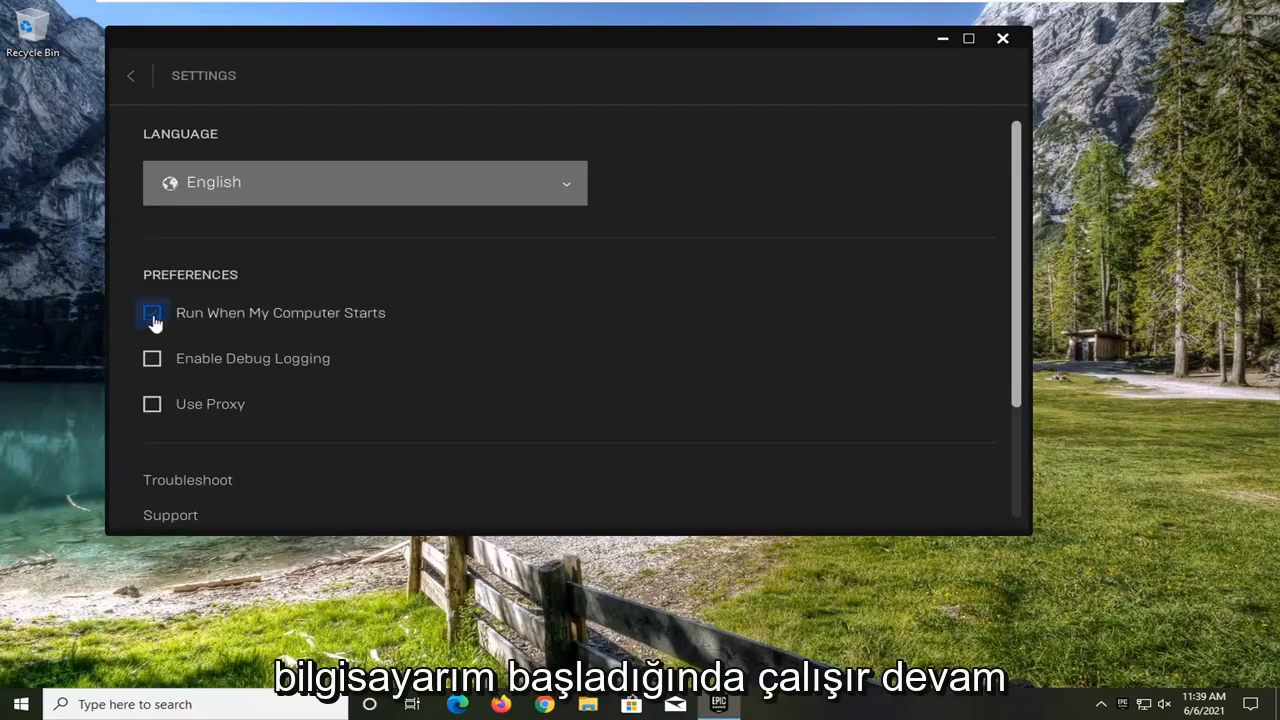
{"action": "left_click", "coordinate": [152, 313]}
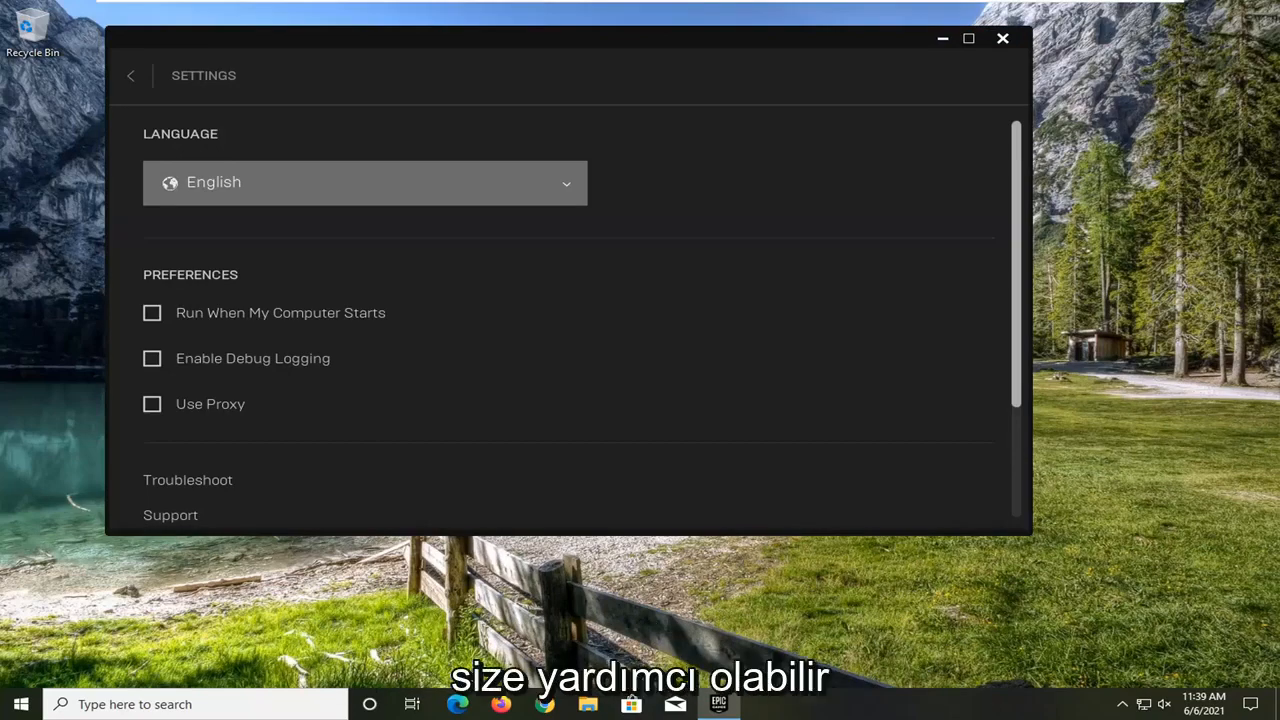
{"action": "mouse_move", "coordinate": [1002, 39]}
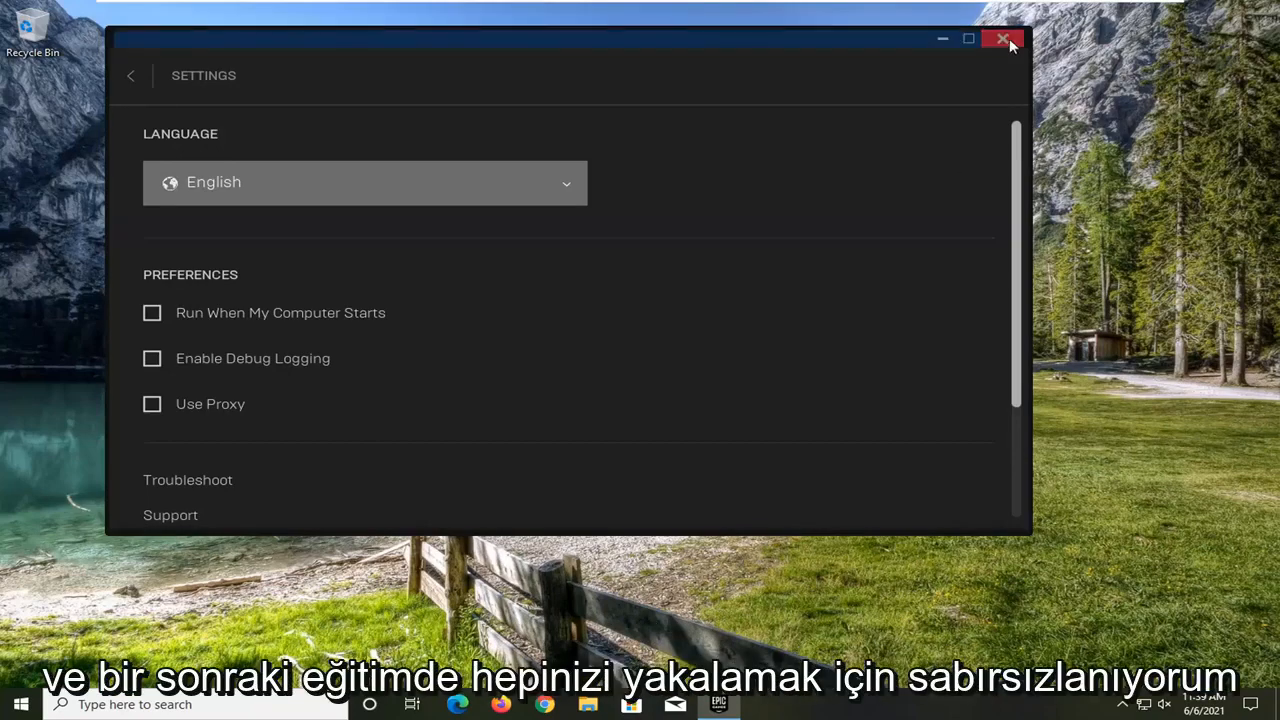